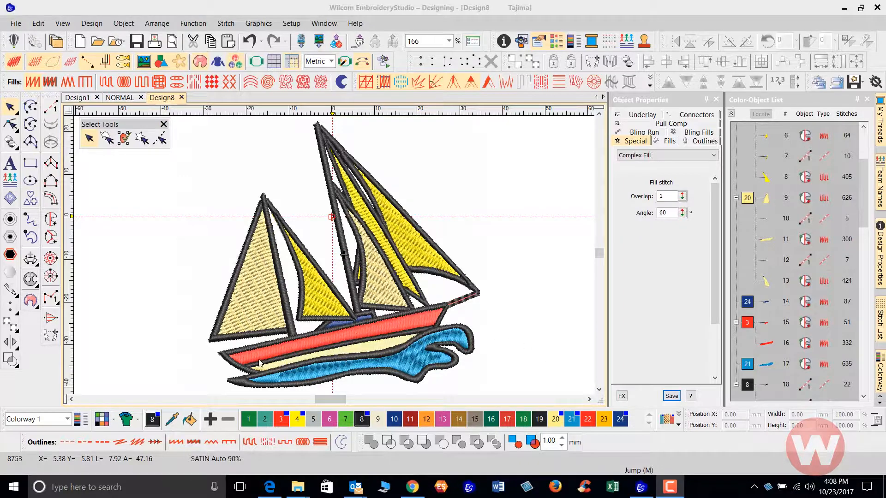
{"action": "mouse_move", "coordinate": [418, 395]}
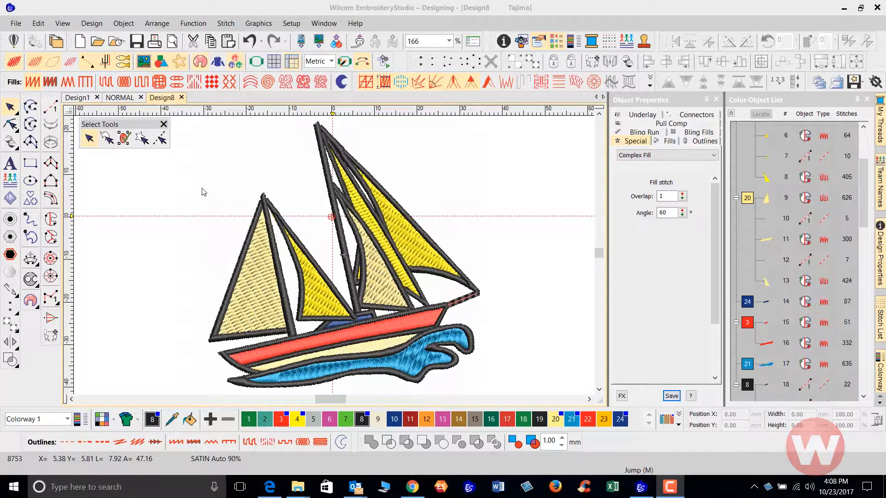
Export the sailboat to the Desktop as Tajima machine file Design8.DST
{"action": "left_click", "coordinate": [15, 23]}
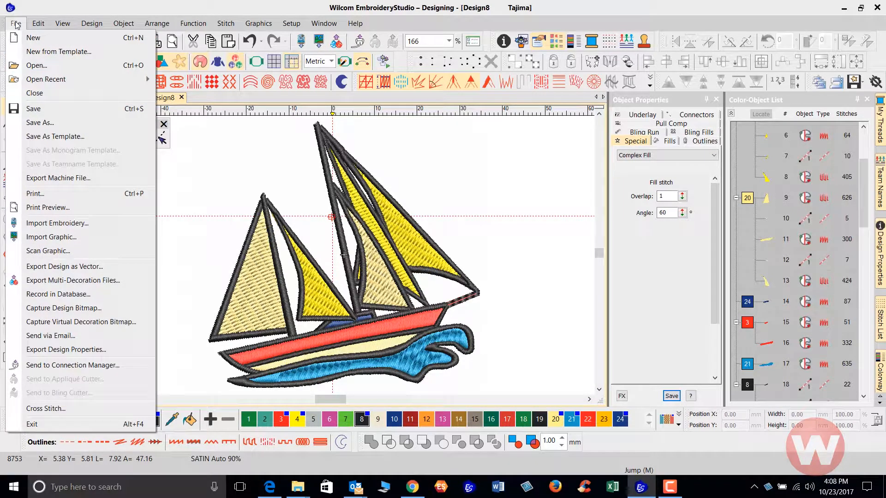
{"action": "left_click", "coordinate": [16, 23]}
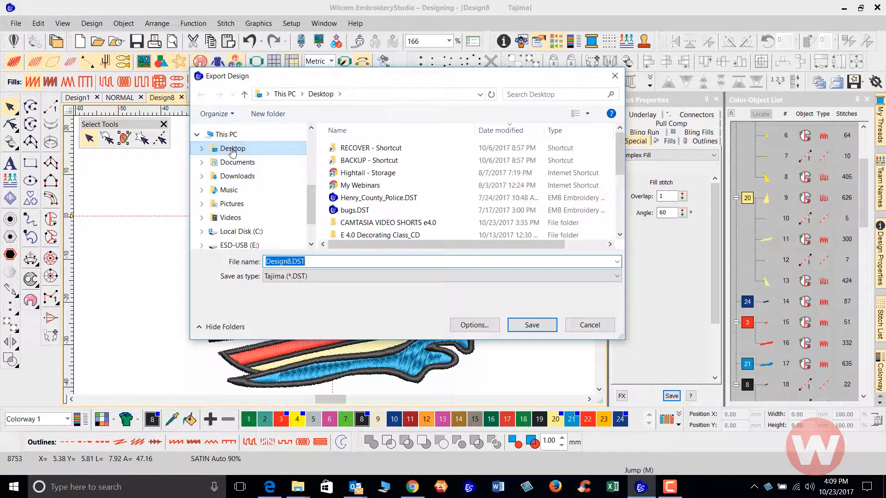
{"action": "left_click", "coordinate": [310, 261]}
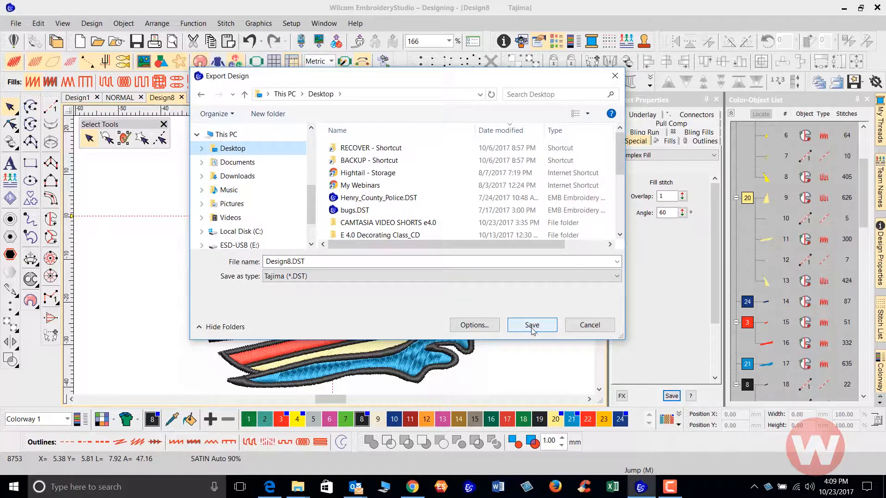
{"action": "left_click", "coordinate": [531, 325]}
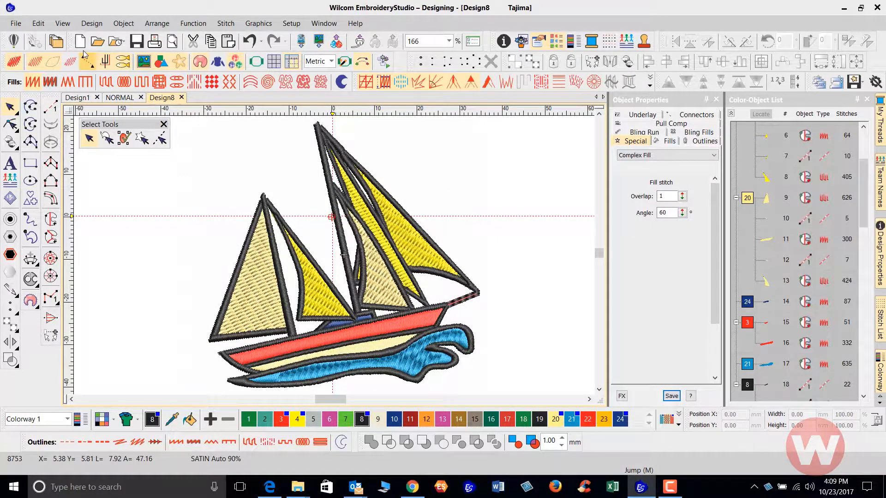
Start a new design and reopen Design8.DST from the Desktop in its own tab
{"action": "left_click", "coordinate": [81, 41]}
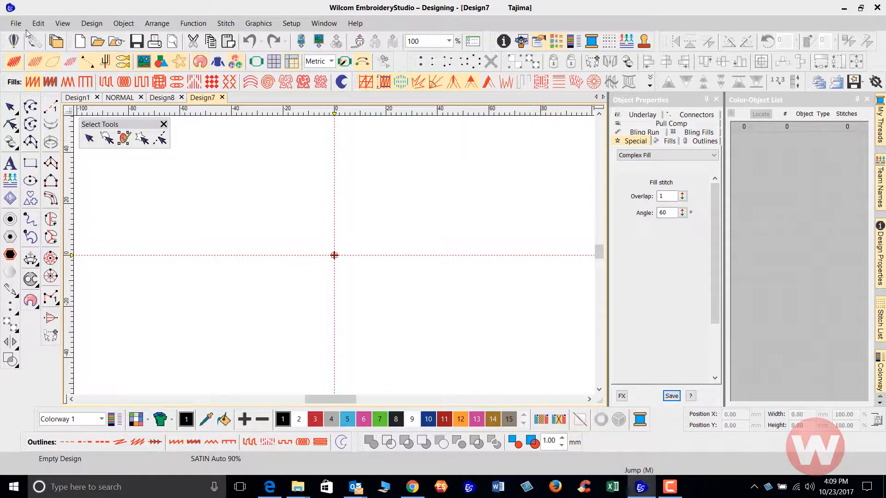
{"action": "left_click", "coordinate": [15, 23]}
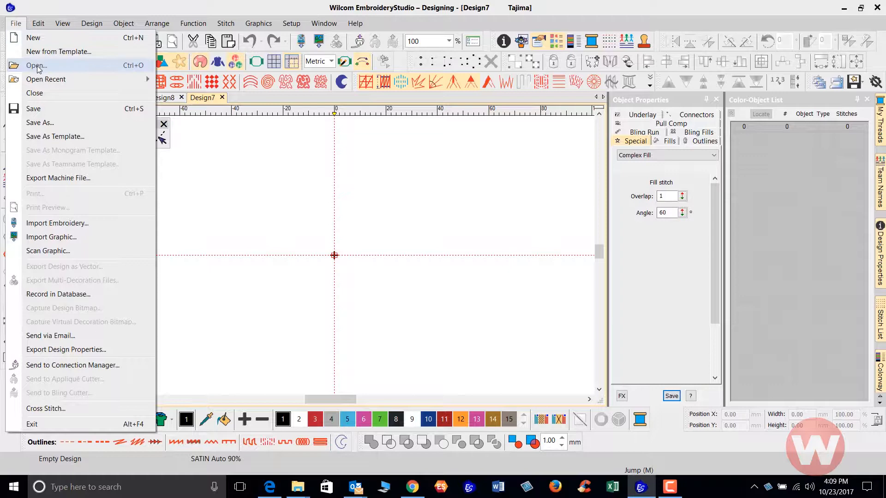
{"action": "left_click", "coordinate": [36, 64]}
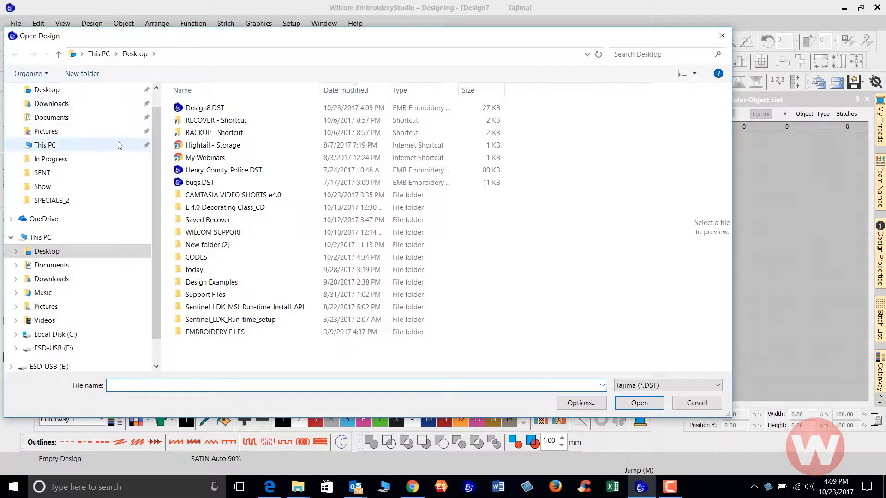
{"action": "left_click", "coordinate": [205, 107]}
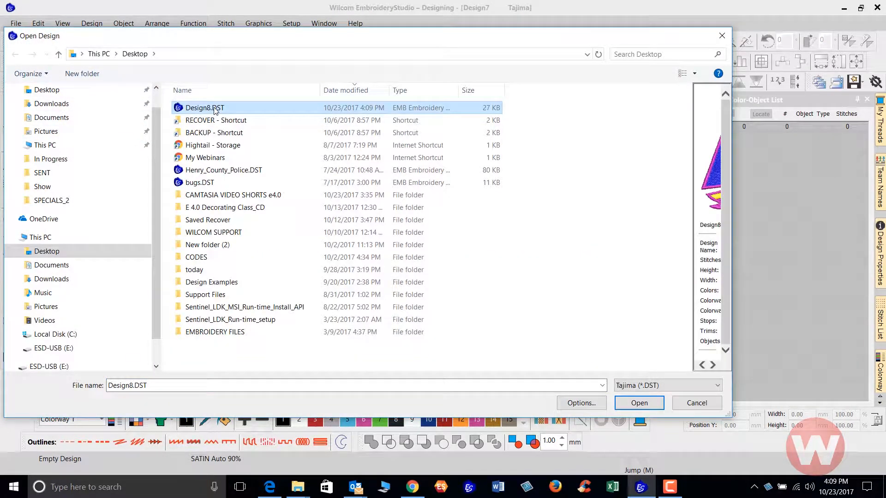
{"action": "mouse_move", "coordinate": [226, 207]}
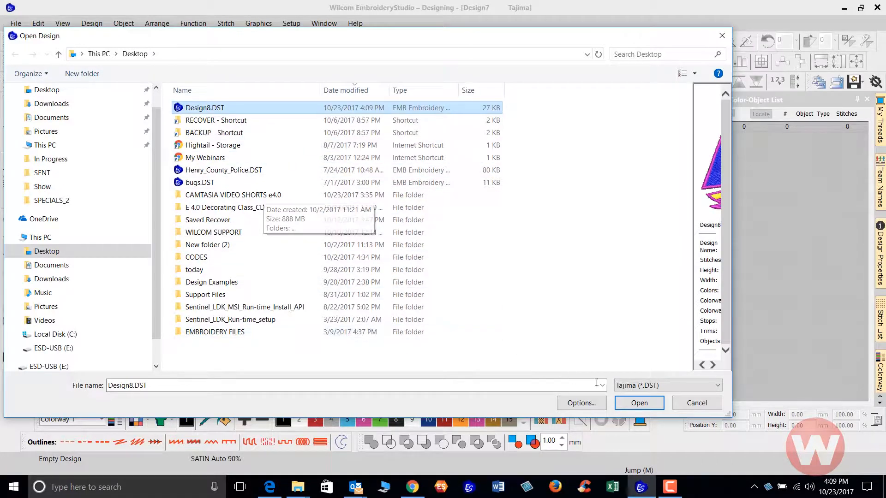
{"action": "left_click", "coordinate": [639, 404]}
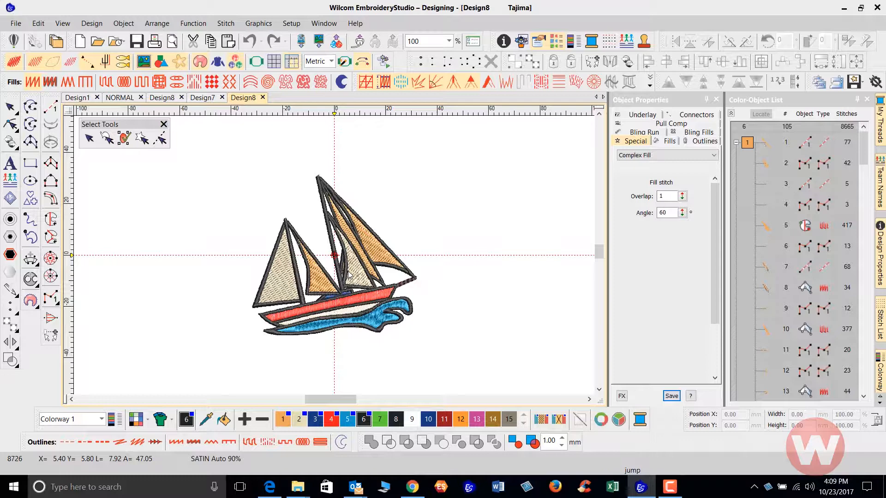
{"action": "left_click", "coordinate": [313, 419]}
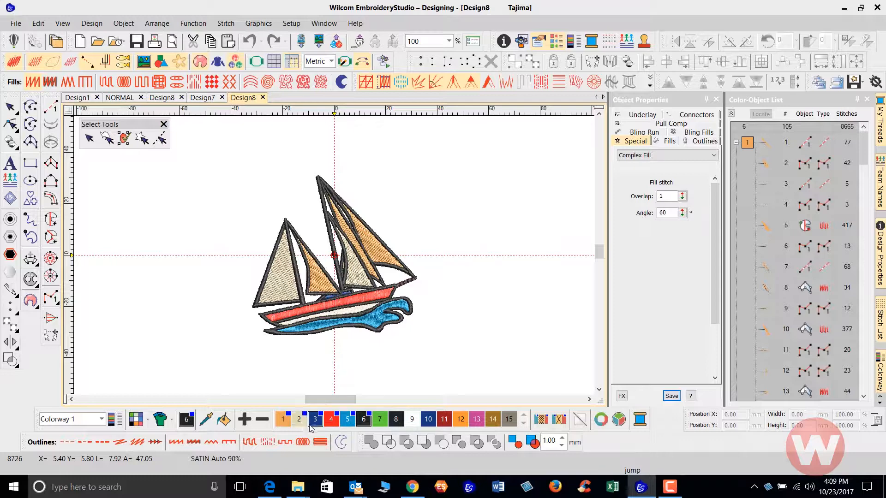
{"action": "mouse_move", "coordinate": [379, 419]}
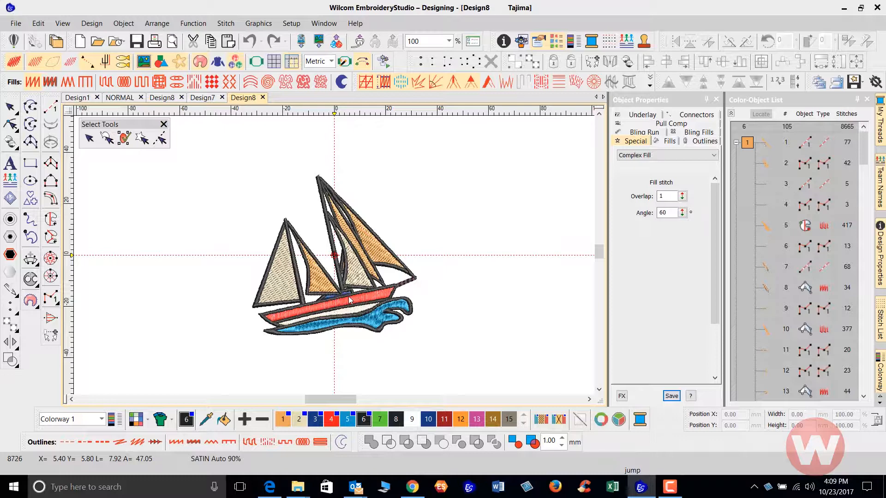
{"action": "mouse_move", "coordinate": [325, 370]}
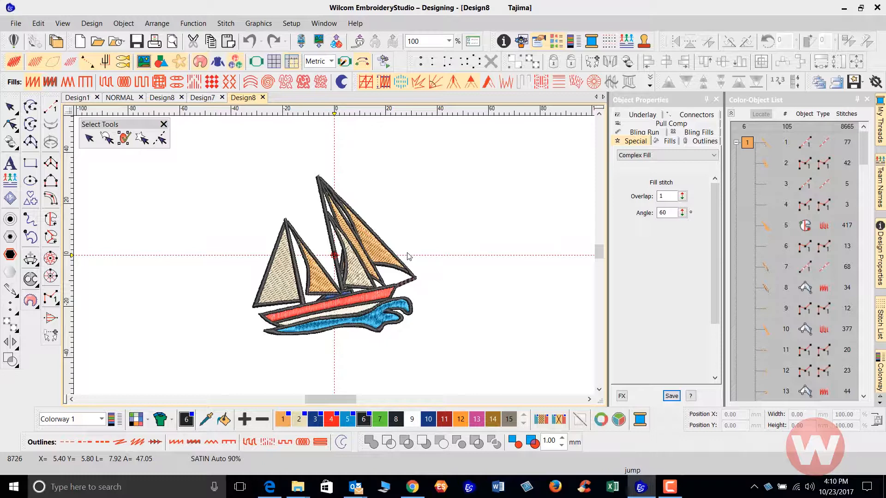
{"action": "mouse_move", "coordinate": [419, 238]}
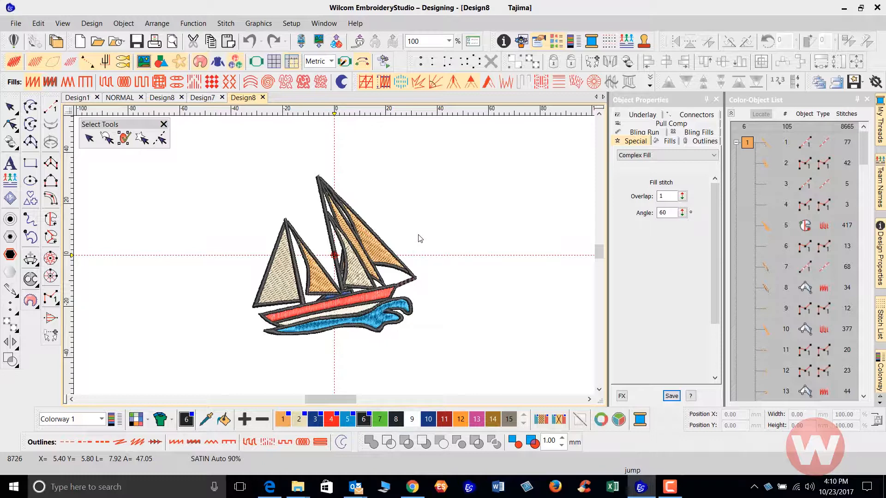
{"action": "mouse_move", "coordinate": [422, 235]}
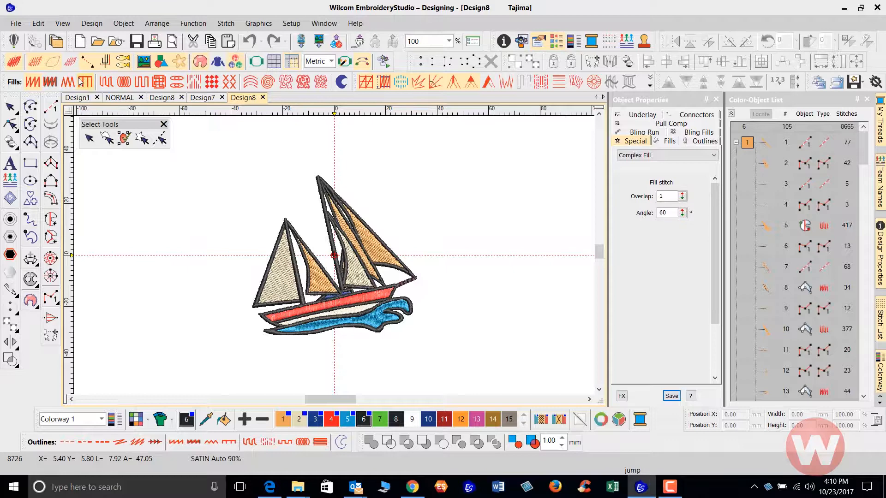
Start a new design and begin importing Design8.DST from the Desktop, reaching its Open Options
{"action": "left_click", "coordinate": [80, 40]}
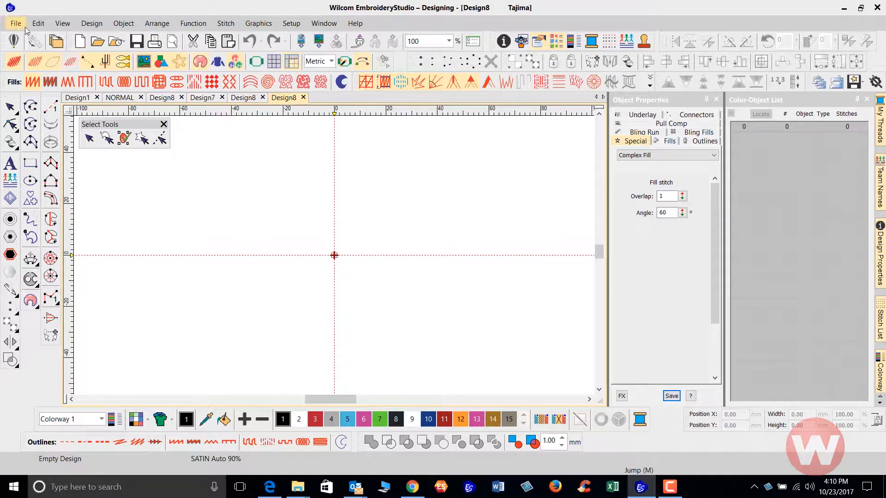
{"action": "left_click", "coordinate": [15, 23]}
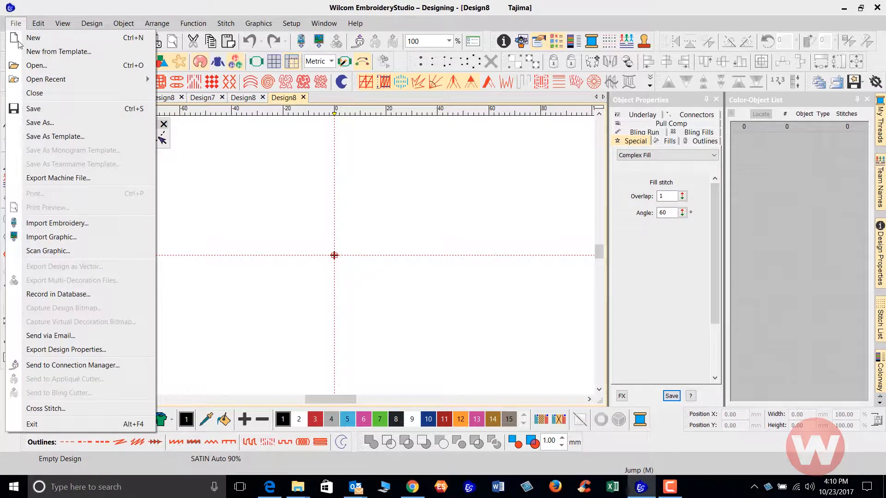
{"action": "mouse_move", "coordinate": [57, 227]}
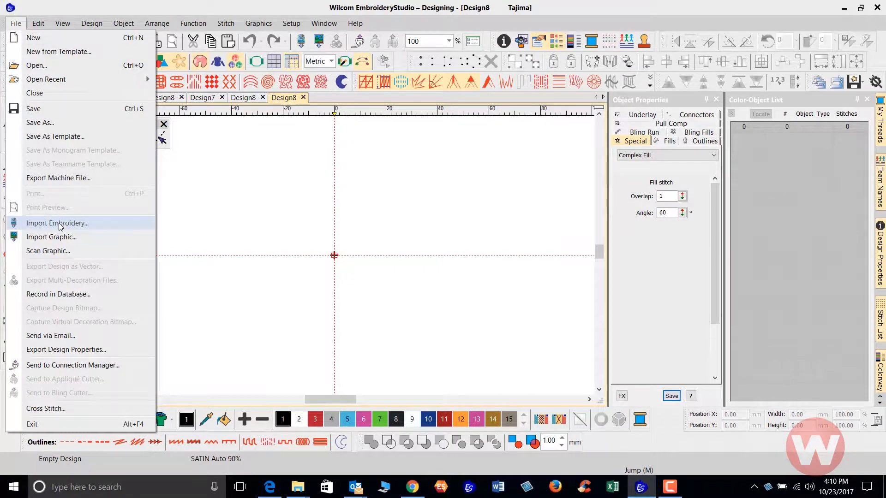
{"action": "left_click", "coordinate": [56, 223]}
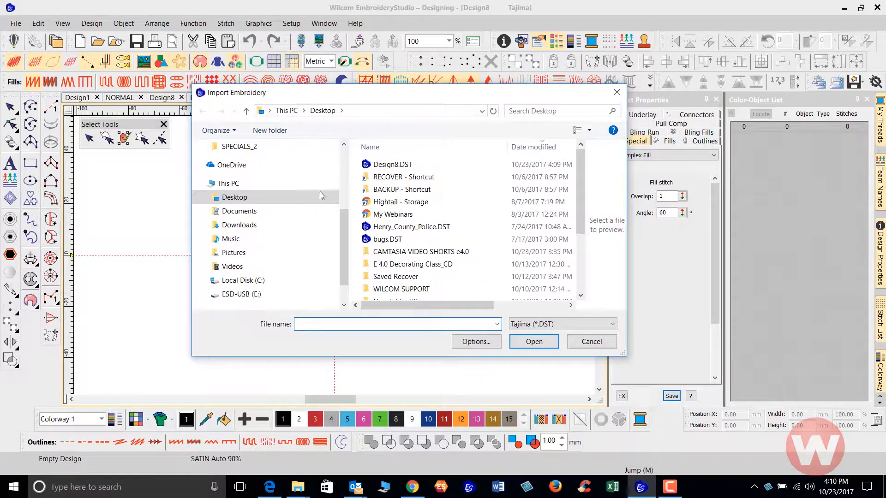
{"action": "left_click", "coordinate": [391, 164]}
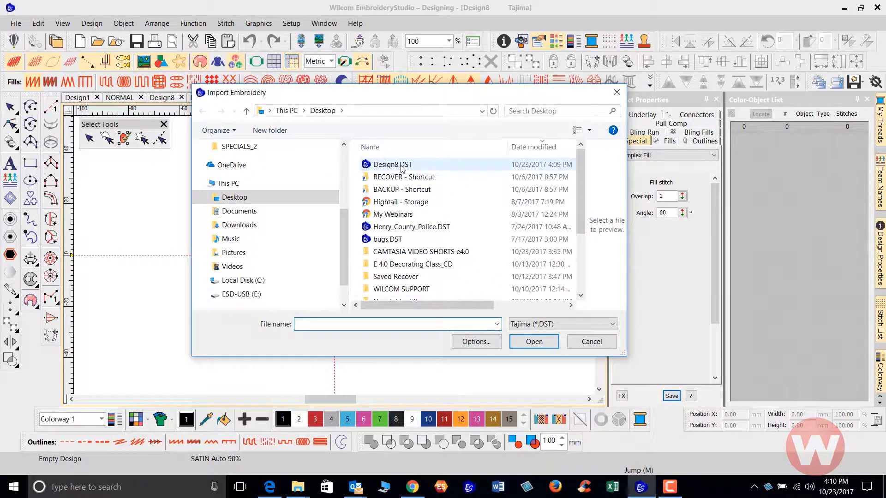
{"action": "left_click", "coordinate": [393, 165]}
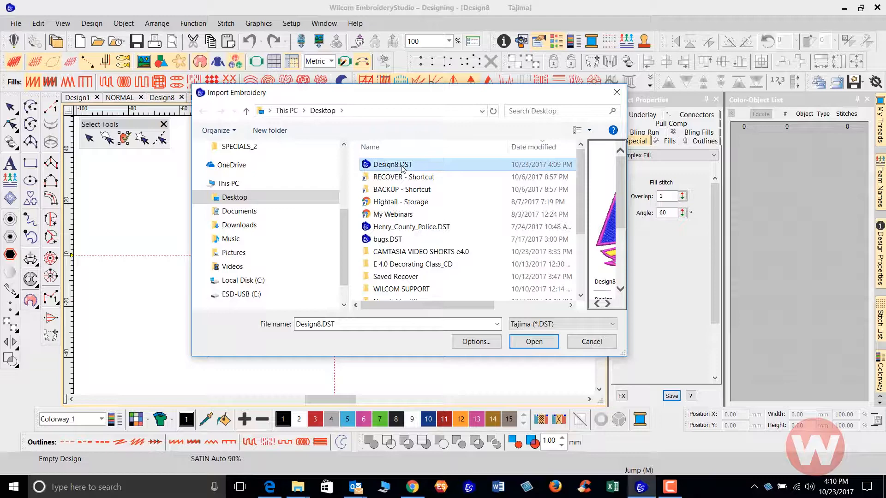
{"action": "mouse_move", "coordinate": [431, 214]}
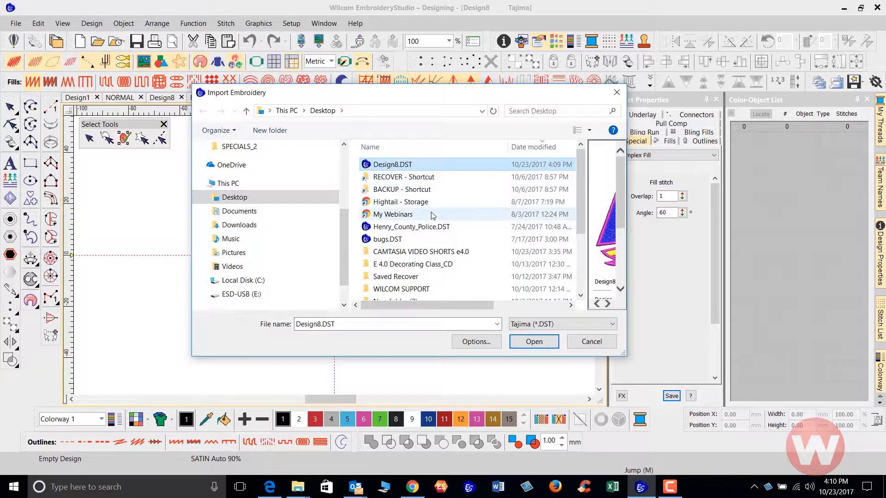
{"action": "mouse_move", "coordinate": [474, 341]}
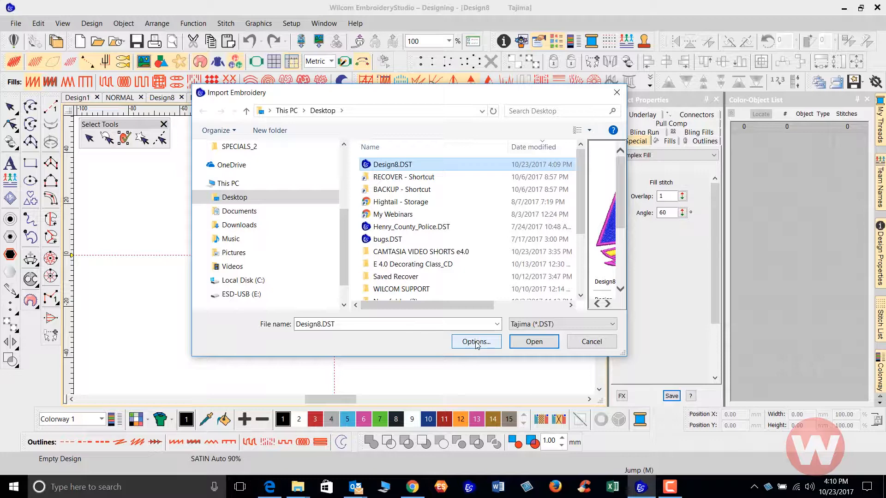
{"action": "left_click", "coordinate": [476, 341]}
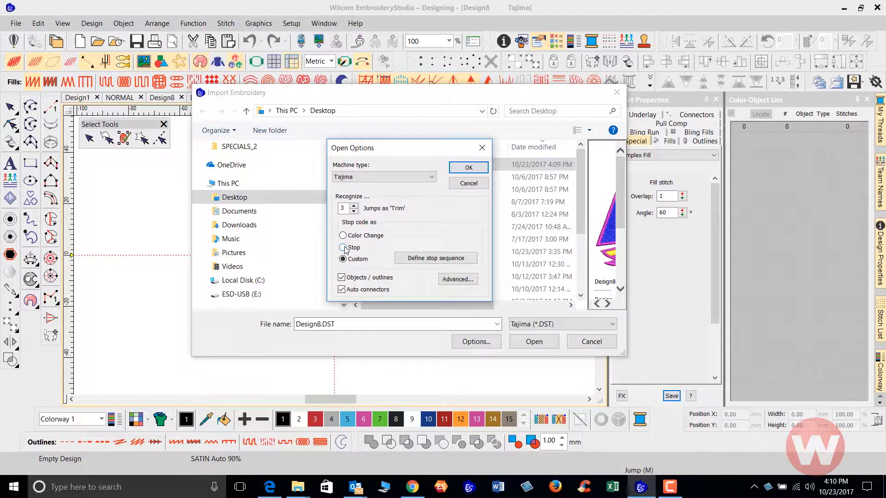
Treat imported stop codes as a Custom sequence and bring up the stop sequence definition
{"action": "left_click", "coordinate": [342, 247]}
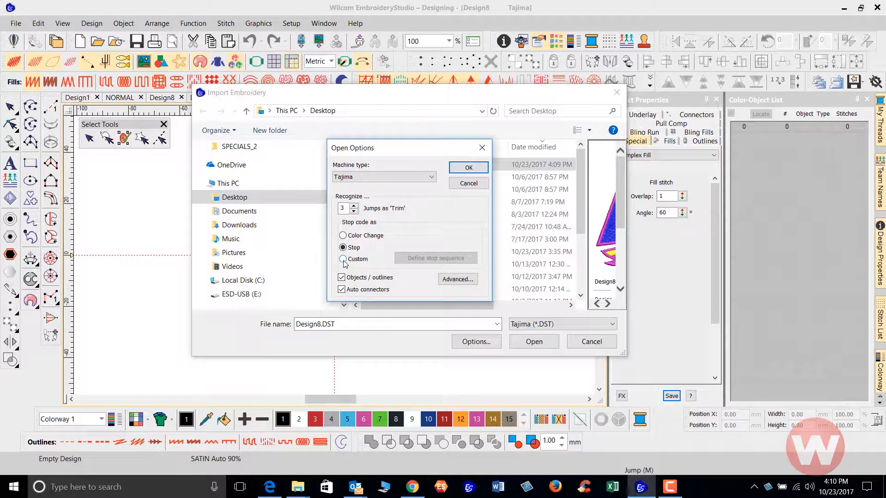
{"action": "left_click", "coordinate": [343, 258]}
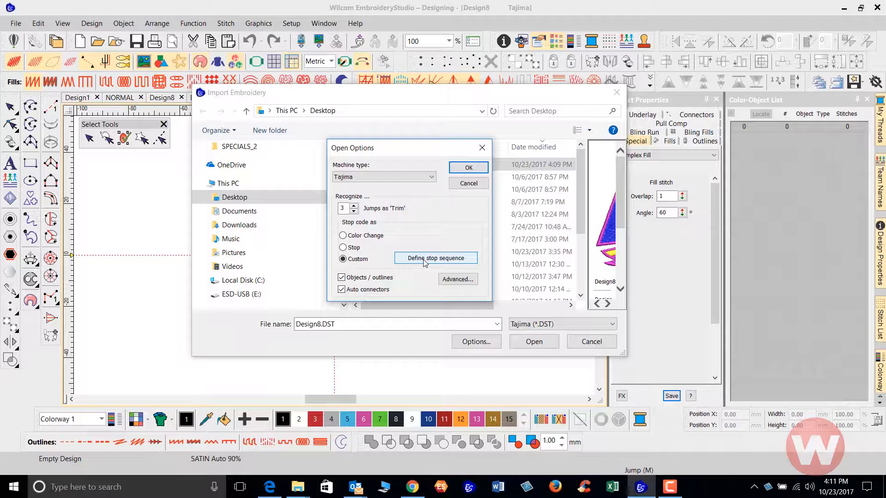
{"action": "left_click", "coordinate": [435, 258]}
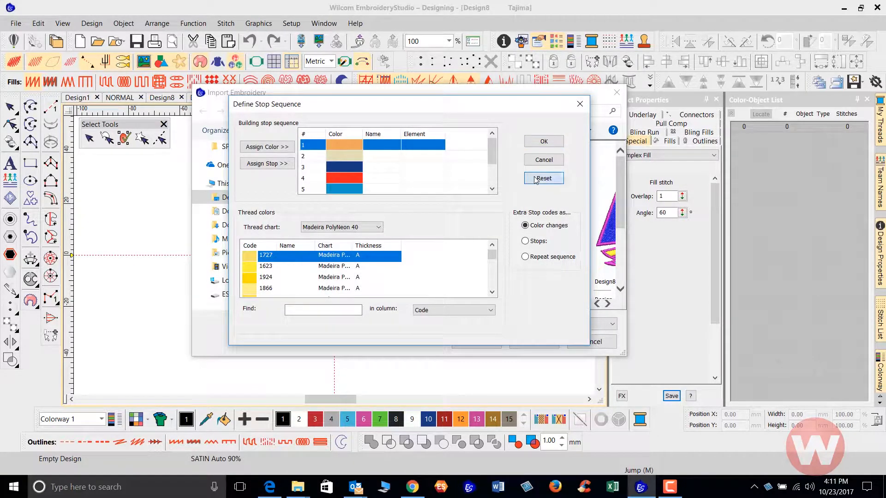
Reset the sequence and assign Madeira PolyNeon 40 threads, starting with code 1995, as the stop colours
{"action": "left_click", "coordinate": [542, 178]}
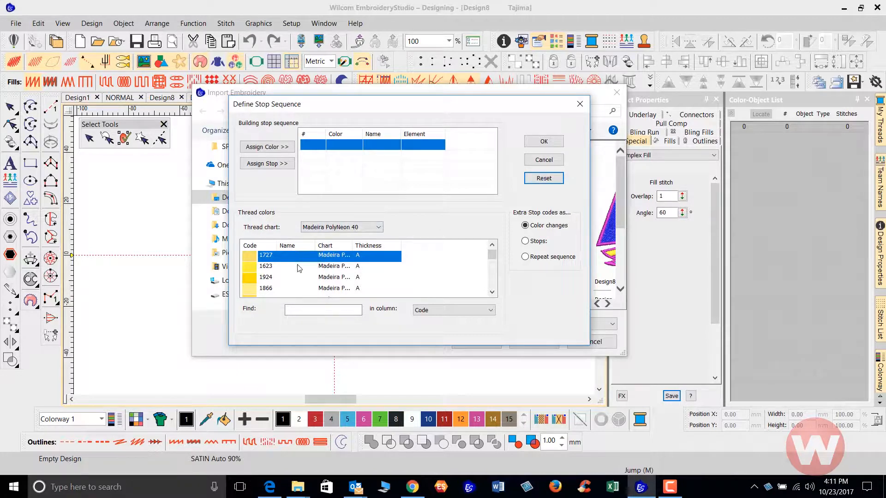
{"action": "mouse_move", "coordinate": [469, 424]}
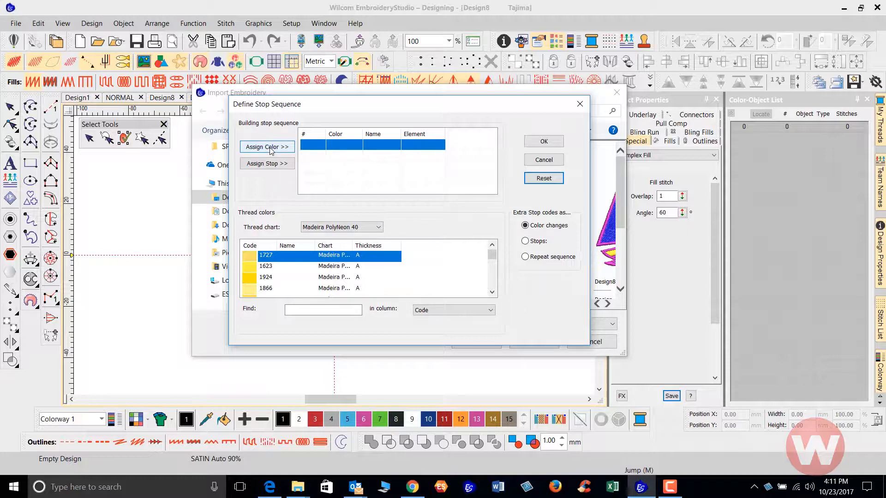
{"action": "mouse_move", "coordinate": [274, 167]}
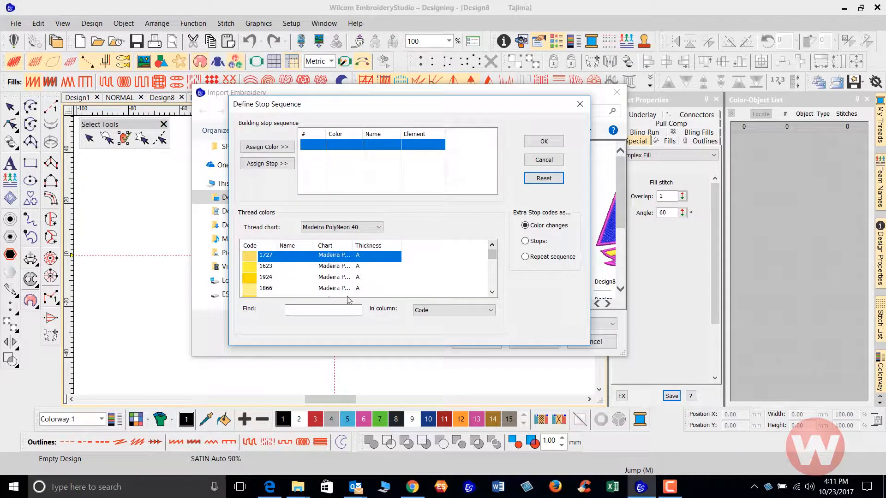
{"action": "left_click", "coordinate": [323, 310]}
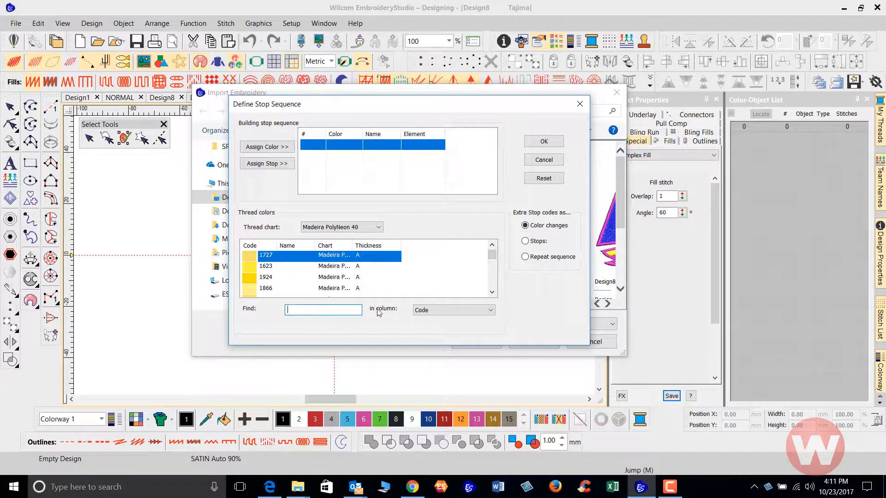
{"action": "type", "text": "1"}
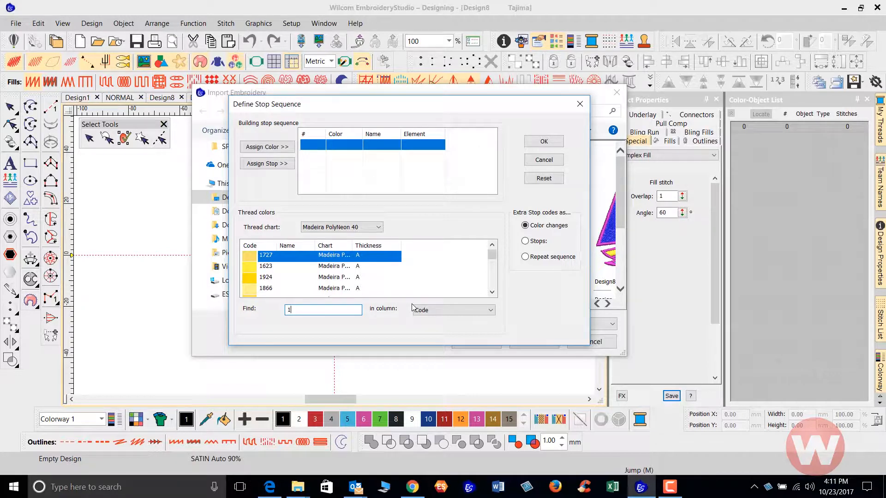
{"action": "type", "text": "1995"}
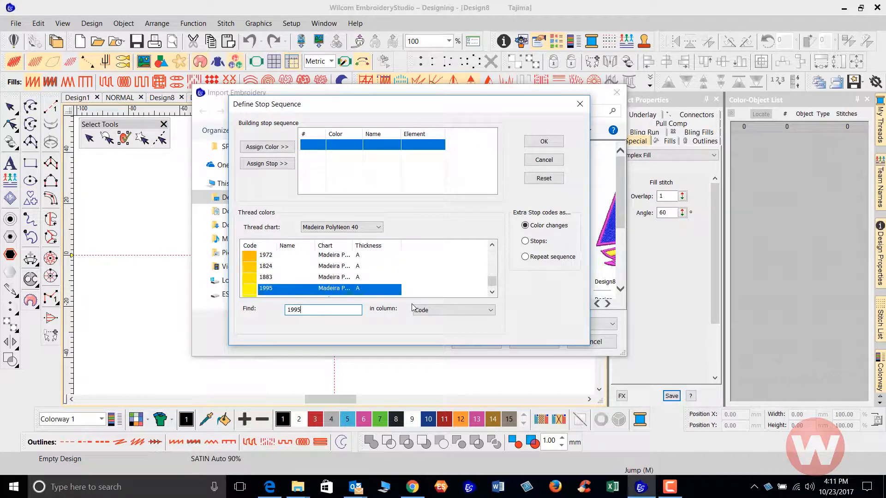
{"action": "left_click", "coordinate": [265, 146]}
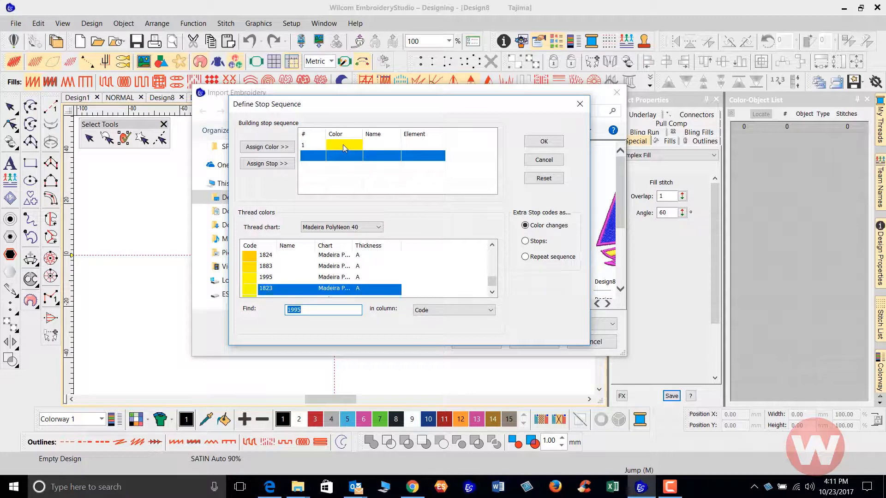
{"action": "mouse_move", "coordinate": [343, 207]}
{"action": "type", "text": "1"}
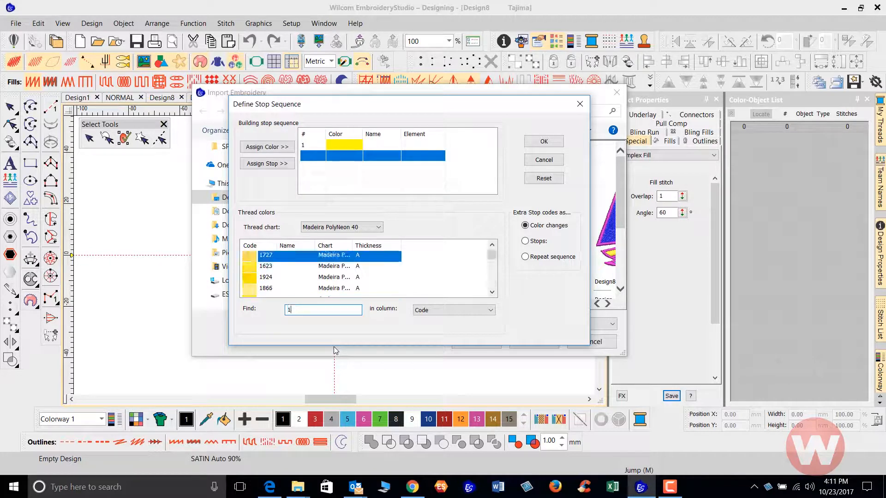
{"action": "left_click", "coordinate": [267, 147]}
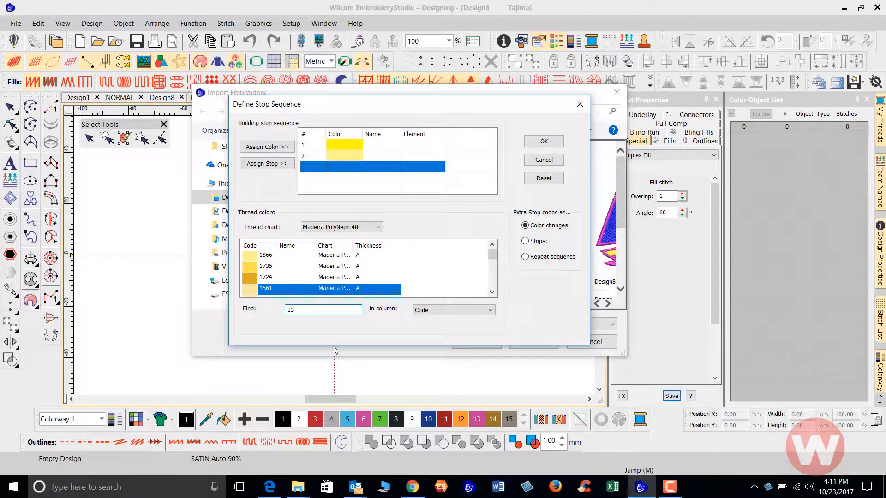
{"action": "left_click", "coordinate": [267, 146]}
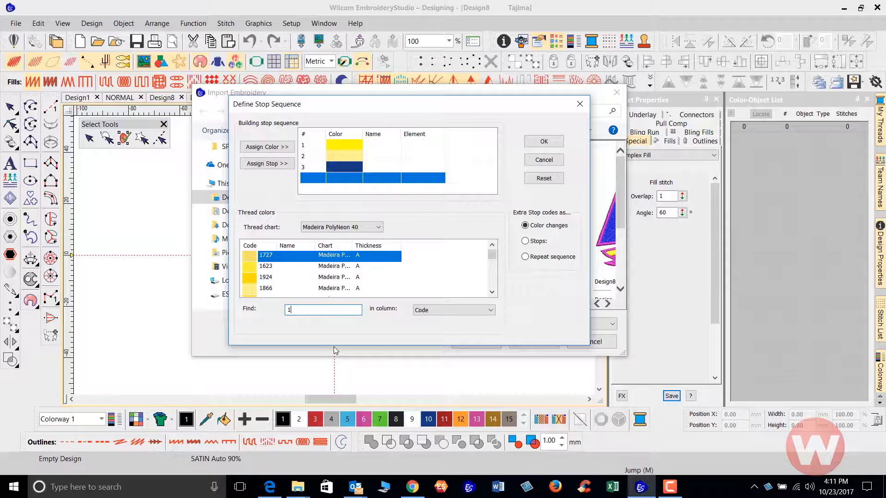
{"action": "type", "text": "95"}
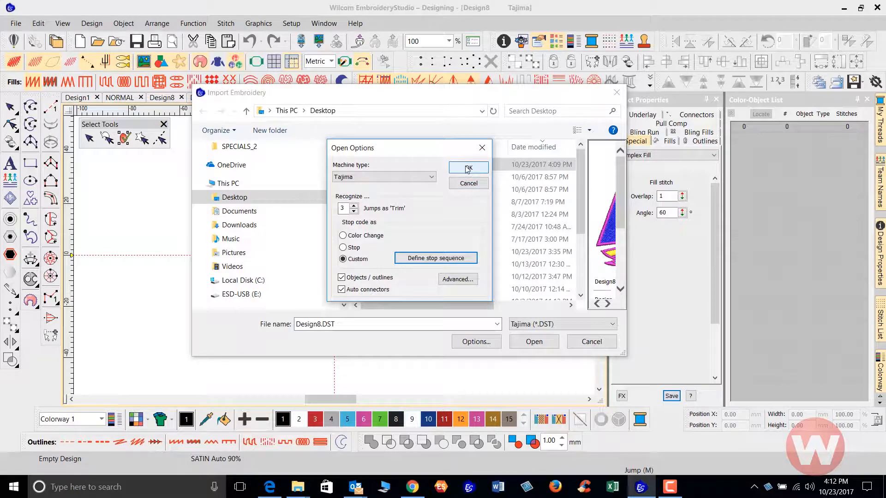
Confirm Open Options and import Design8.DST with its restored yellow, red and blue threads
{"action": "left_click", "coordinate": [469, 168]}
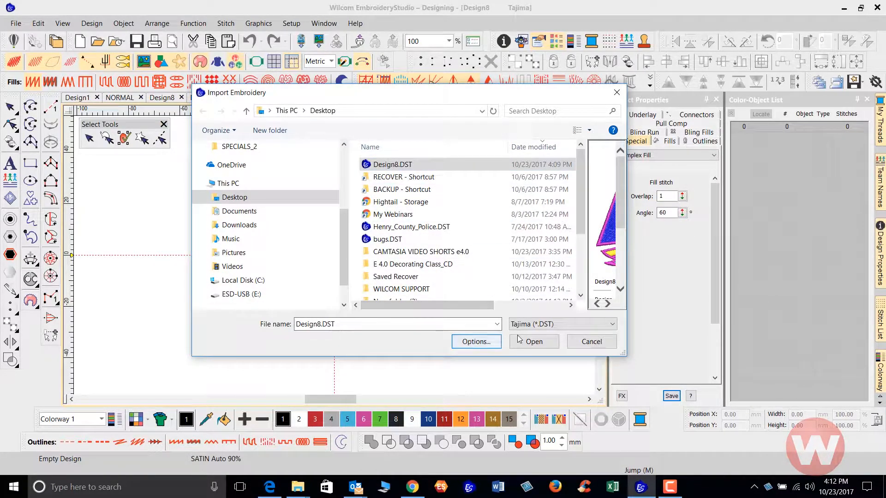
{"action": "left_click", "coordinate": [532, 342]}
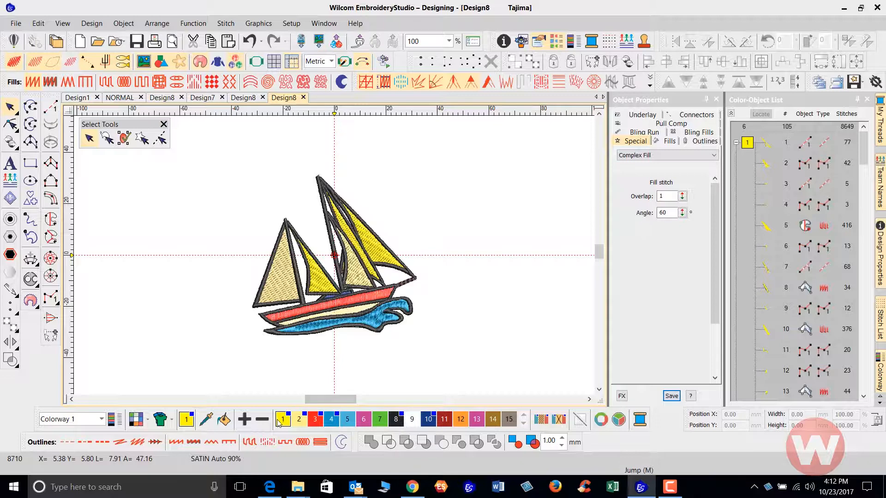
{"action": "mouse_move", "coordinate": [298, 419]}
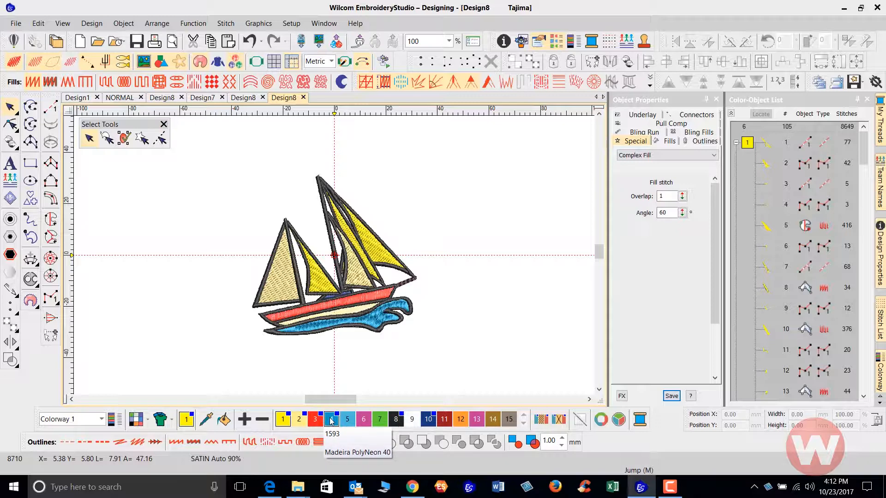
{"action": "mouse_move", "coordinate": [347, 419]}
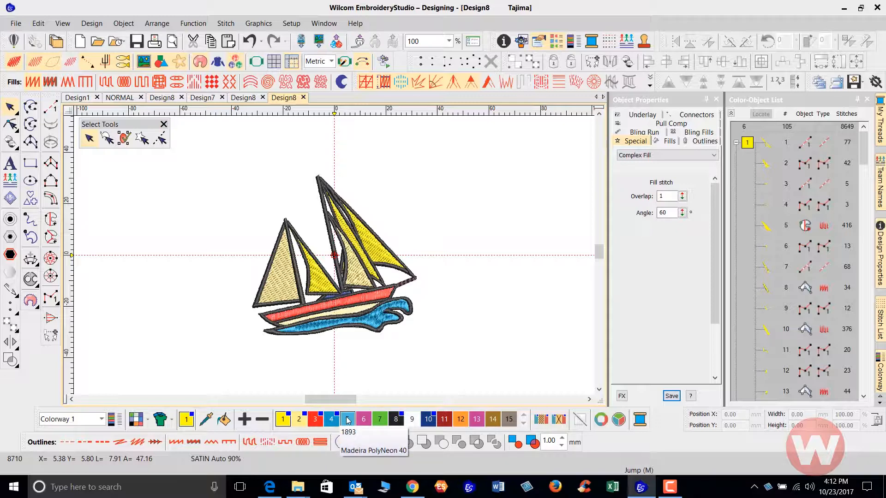
{"action": "mouse_move", "coordinate": [373, 373]}
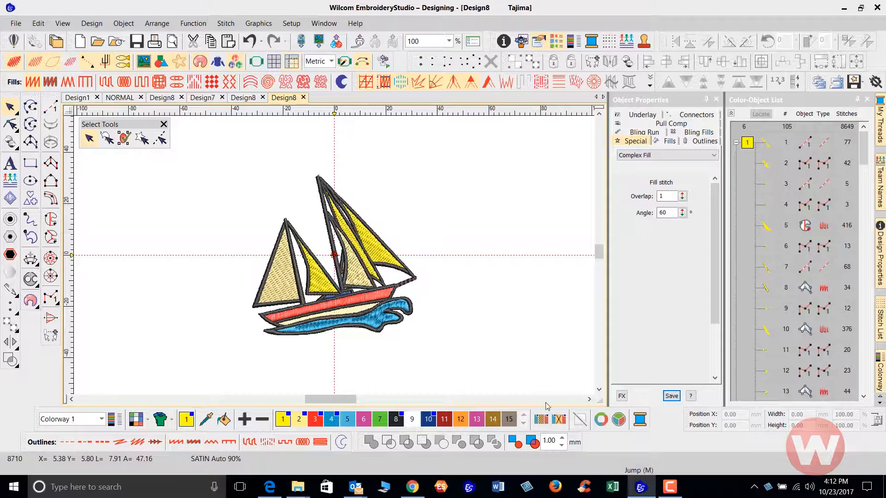
{"action": "mouse_move", "coordinate": [559, 419]}
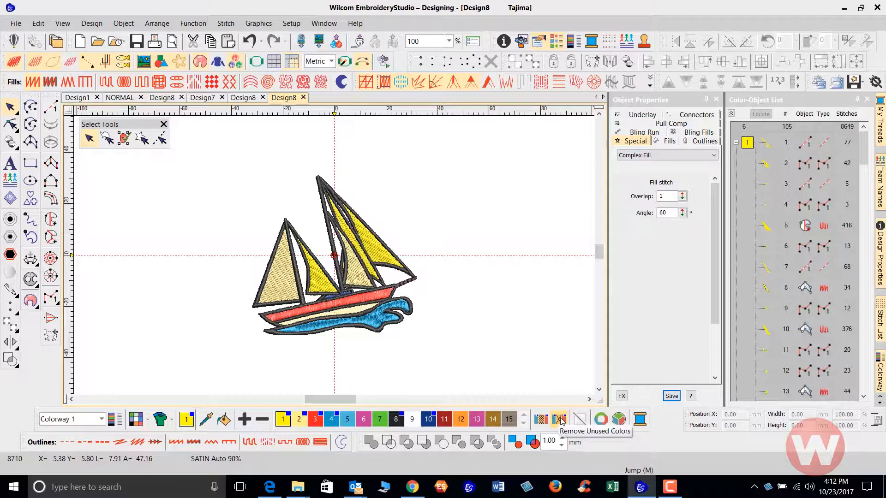
Remove the unused colours, leaving only the sailboat's six thread colours in the palette
{"action": "left_click", "coordinate": [560, 418]}
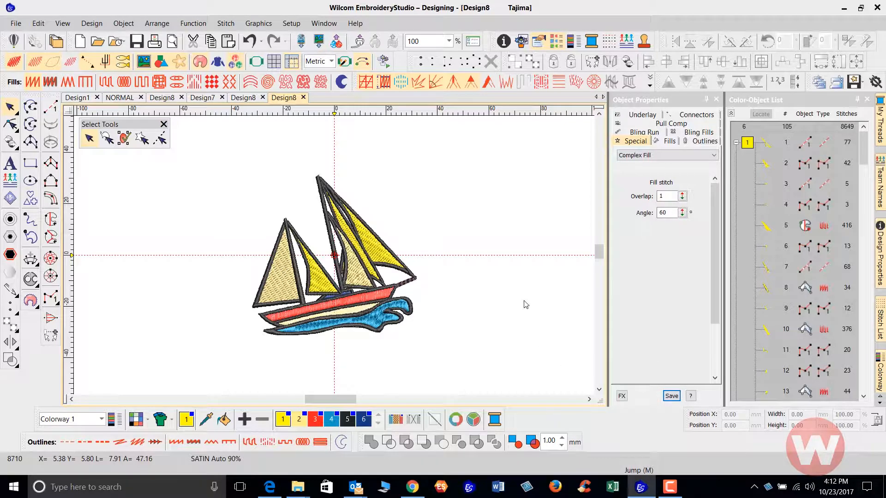